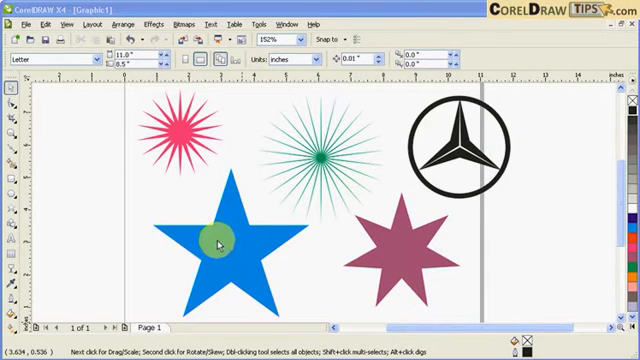
mouse_move(200, 222)
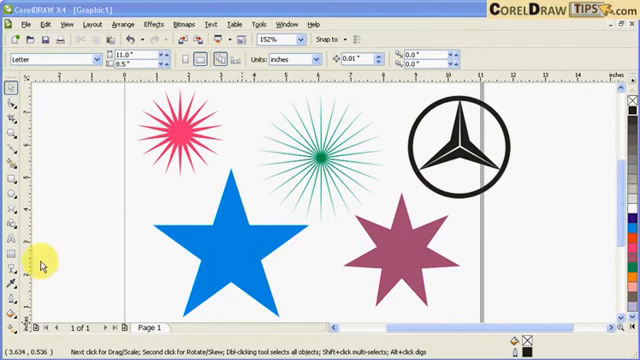
mouse_move(158, 188)
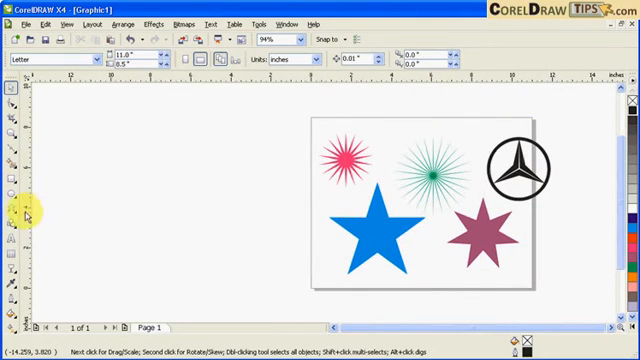
- Switch to the Star tool, preset to five points and sharpness 53
left_click(11, 187)
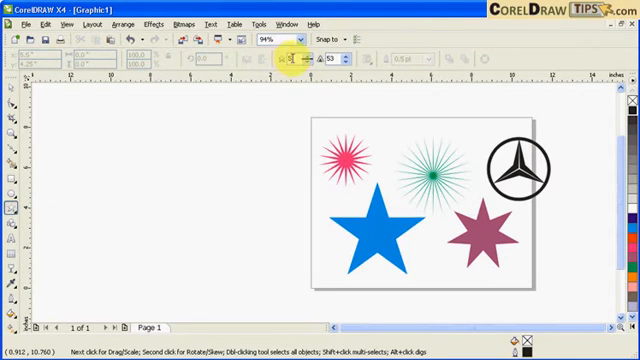
mouse_move(298, 62)
type("5")
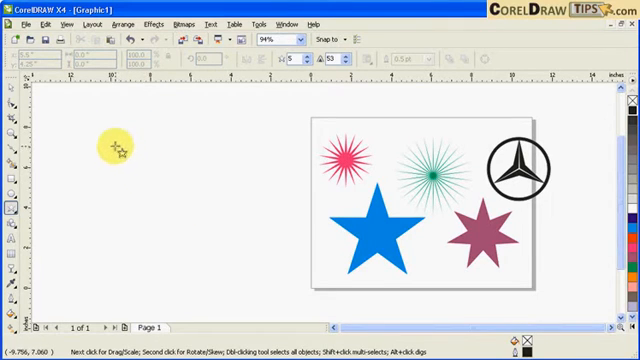
- Drag out a large five-pointed star to the left of the page
left_click_drag(120, 145, 255, 270)
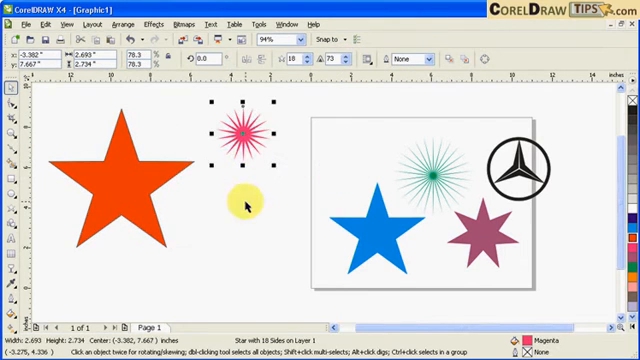
- Draw a 30-point starburst with sharpness 91 like the green sample
left_click_drag(240, 200, 255, 130)
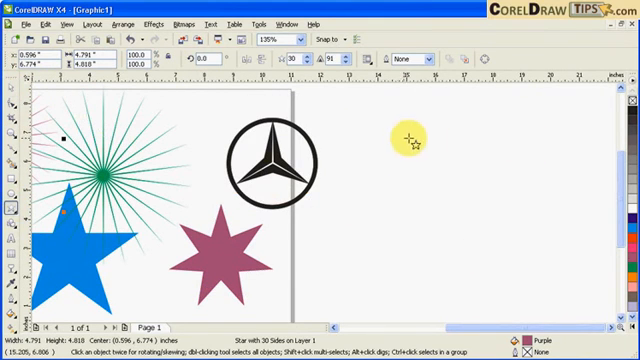
- Drag a three-pointed outline star to the right of the Mercedes logo
left_click_drag(400, 135, 510, 255)
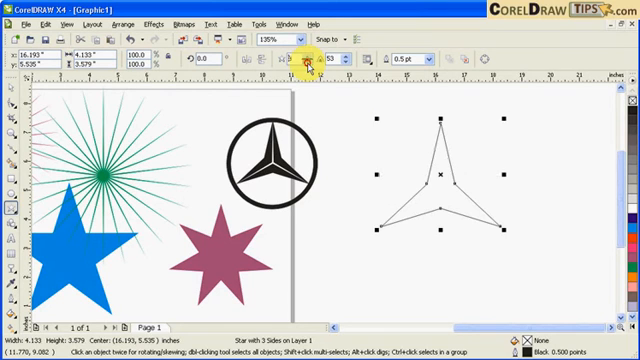
mouse_move(335, 155)
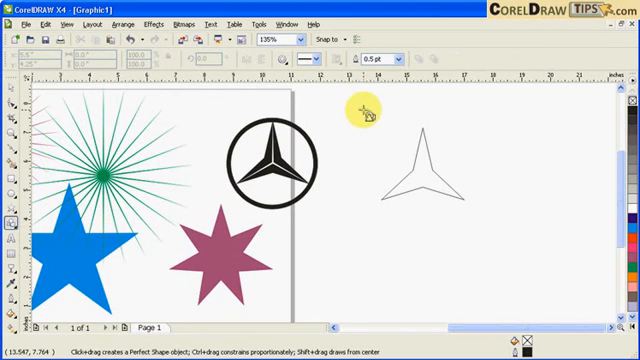
- Draw a circle around the three-pointed star, then deselect to view the finished emblem
left_click_drag(367, 112, 490, 235)
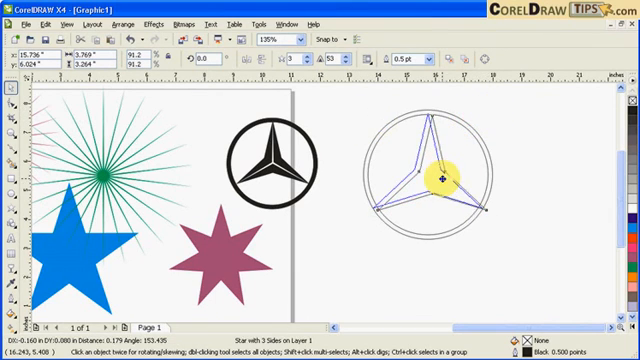
left_click(345, 107)
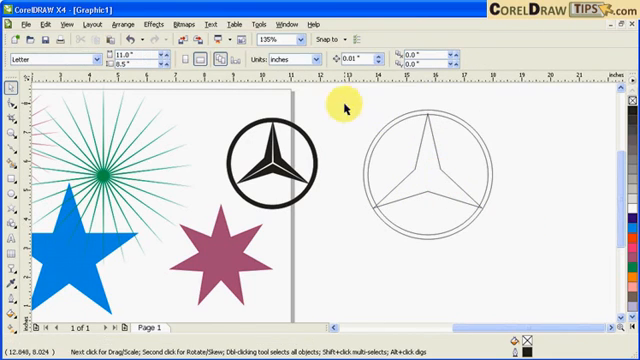